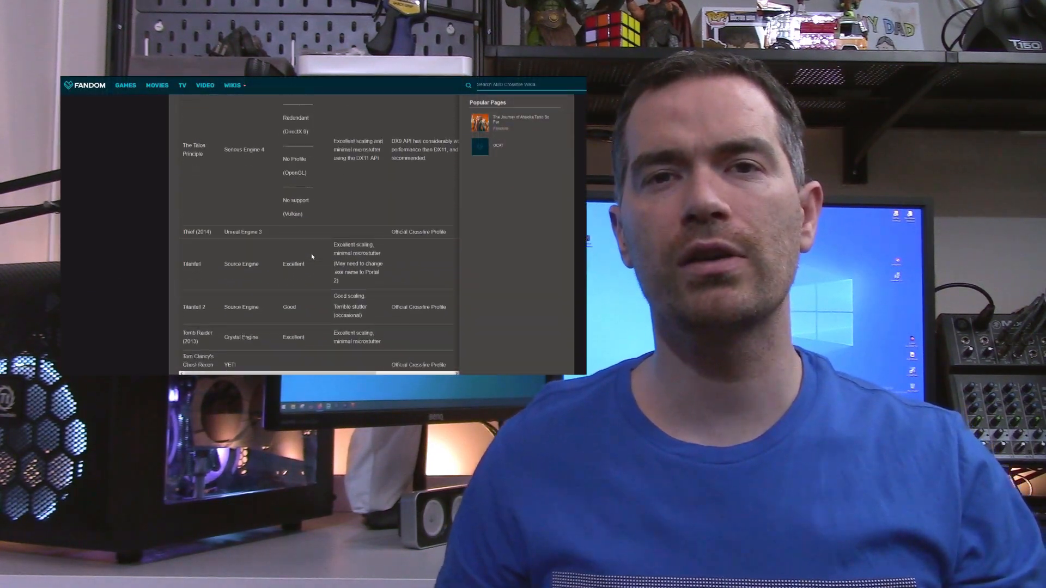
Scroll the Crossfire compatibility table from the T titles to Warhammer Vermintide 2.
{"action": "scroll", "scroll_direction": "down", "scroll_amount": 3}
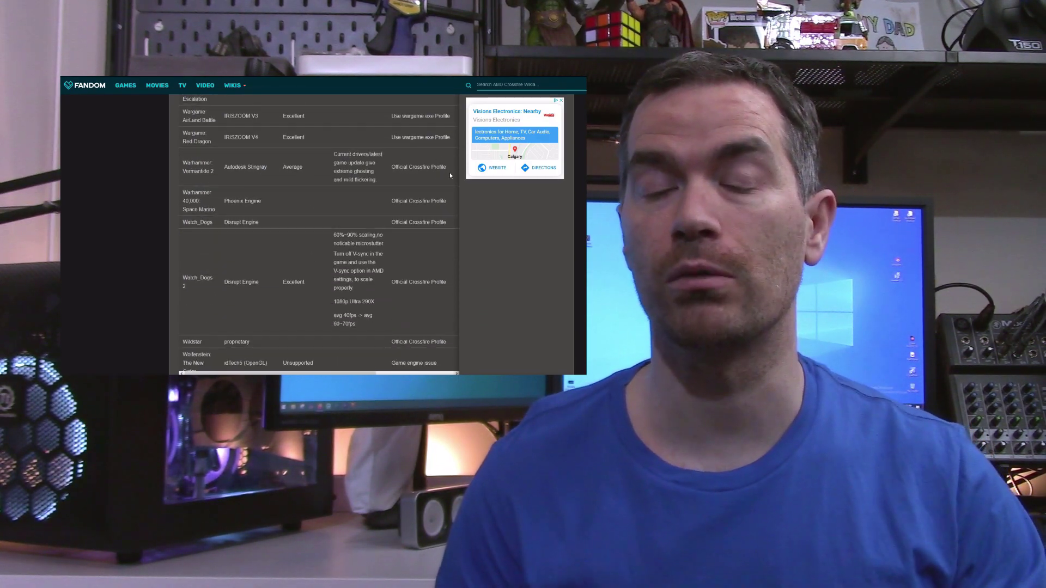
{"action": "mouse_move", "coordinate": [151, 306]}
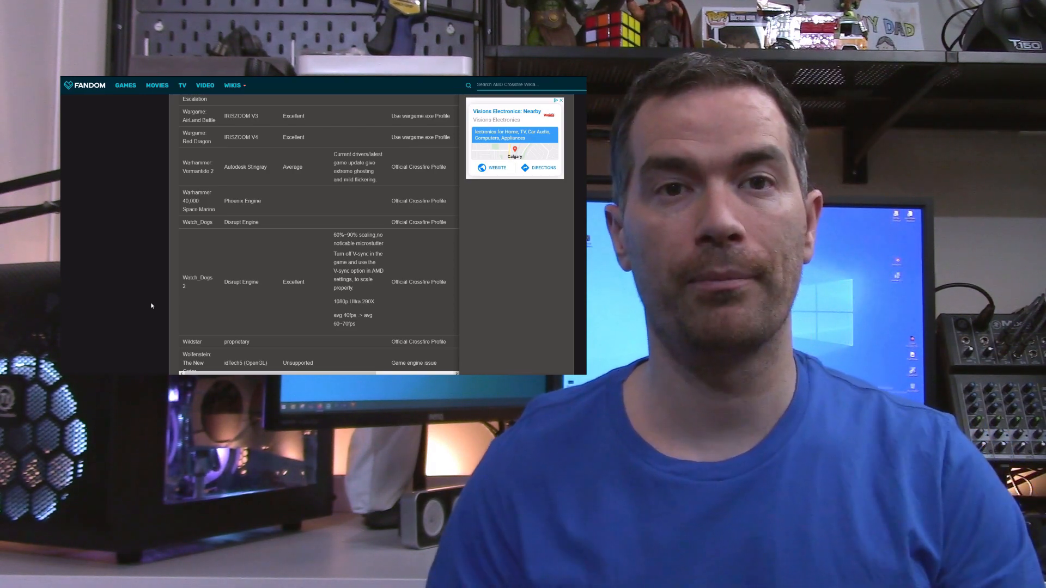
{"action": "left_click", "coordinate": [561, 100]}
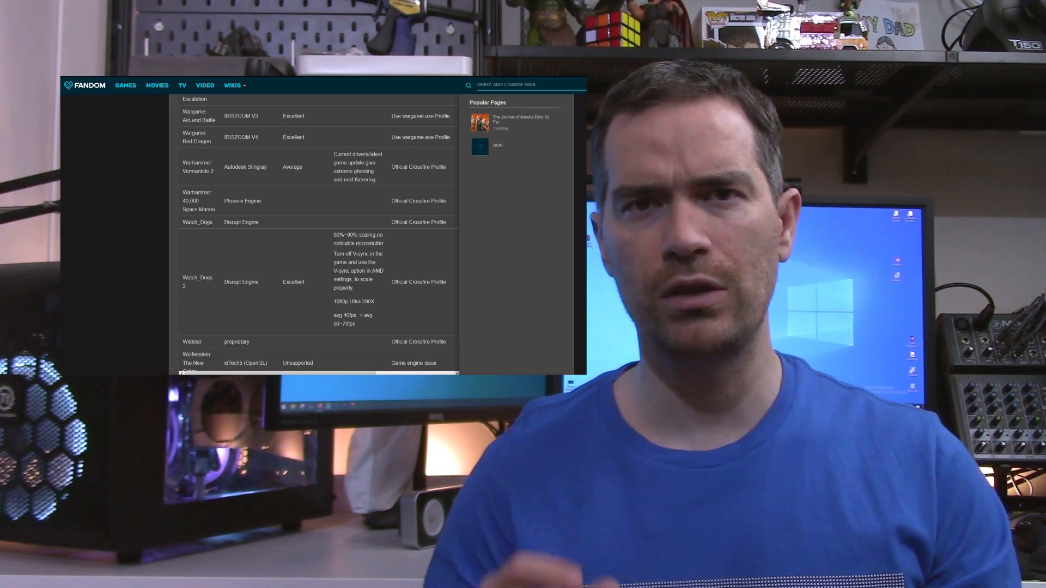